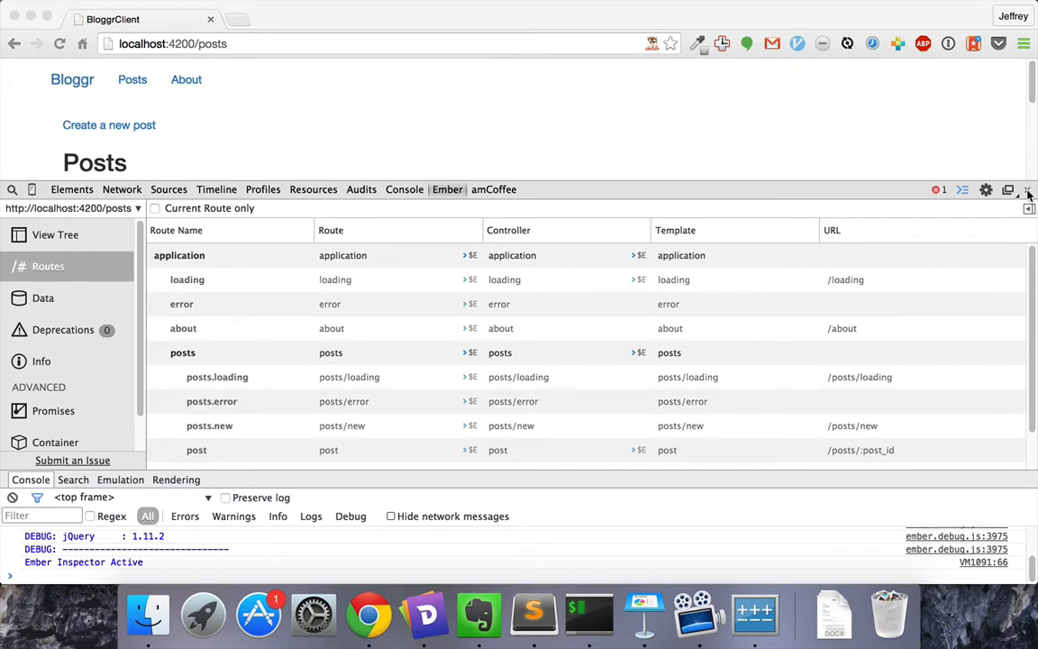
Hide Chrome's DevTools to review the Posts table, then switch to the code editor.
{"action": "left_click", "coordinate": [1028, 195]}
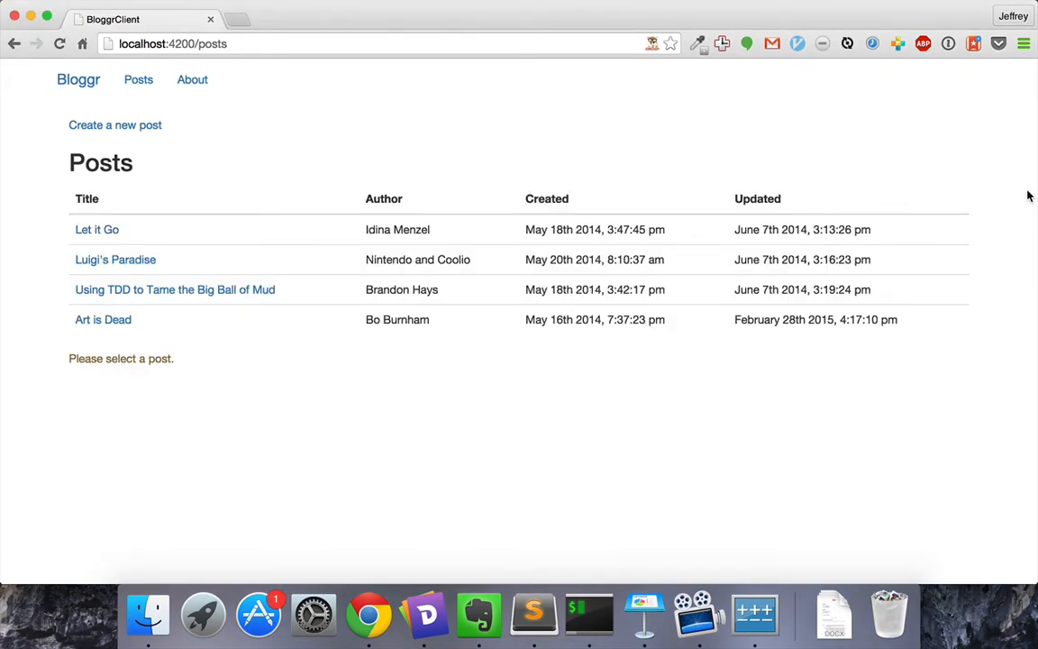
{"action": "mouse_move", "coordinate": [325, 141]}
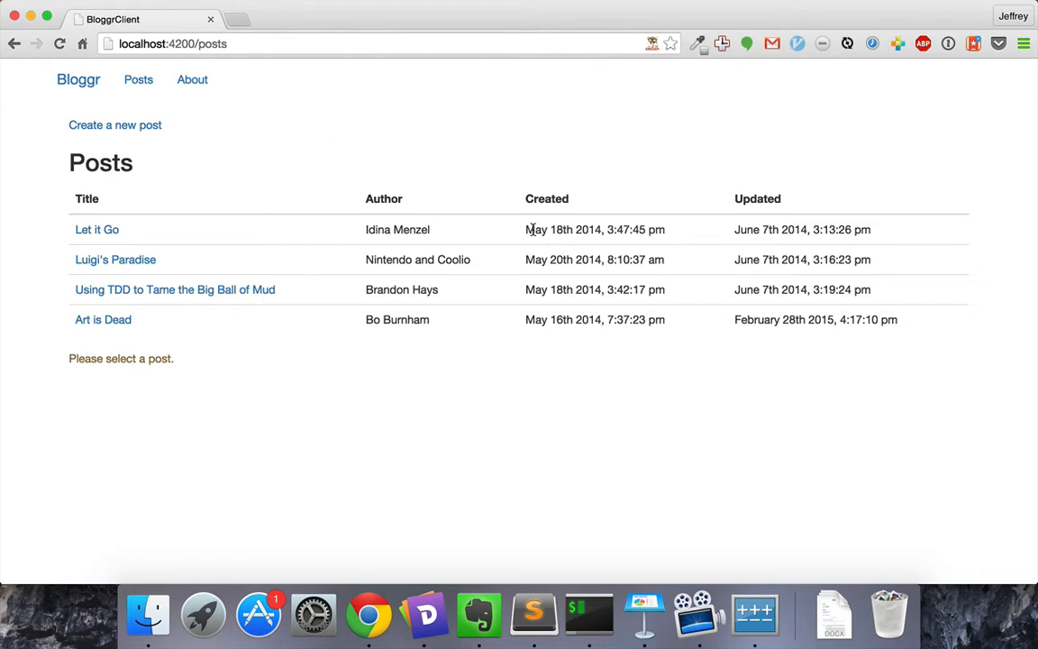
{"action": "mouse_move", "coordinate": [579, 337]}
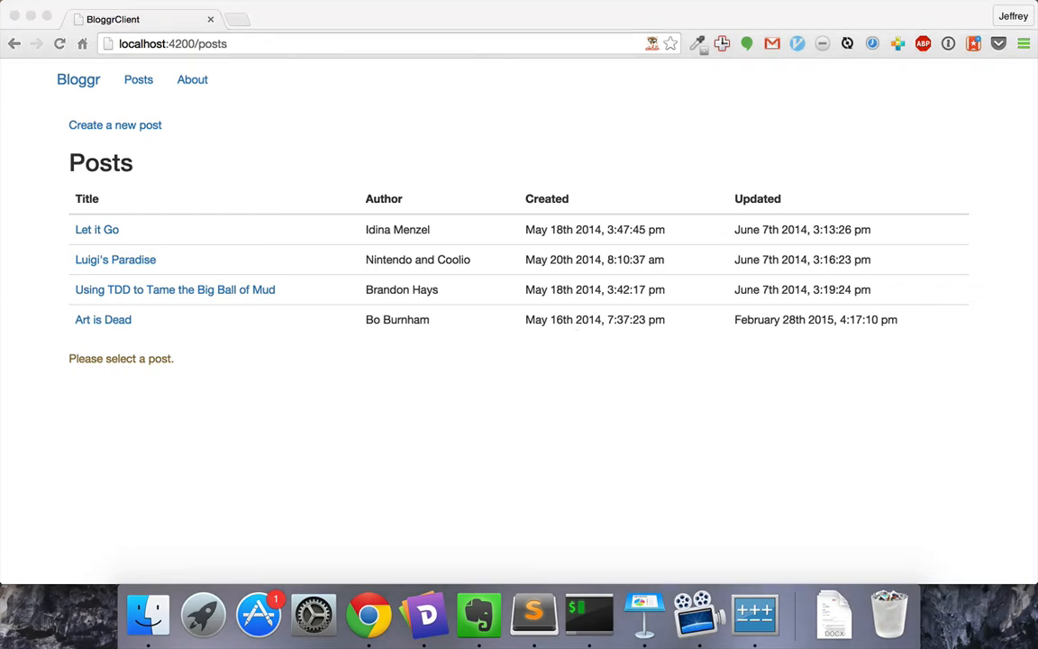
{"action": "mouse_move", "coordinate": [530, 176]}
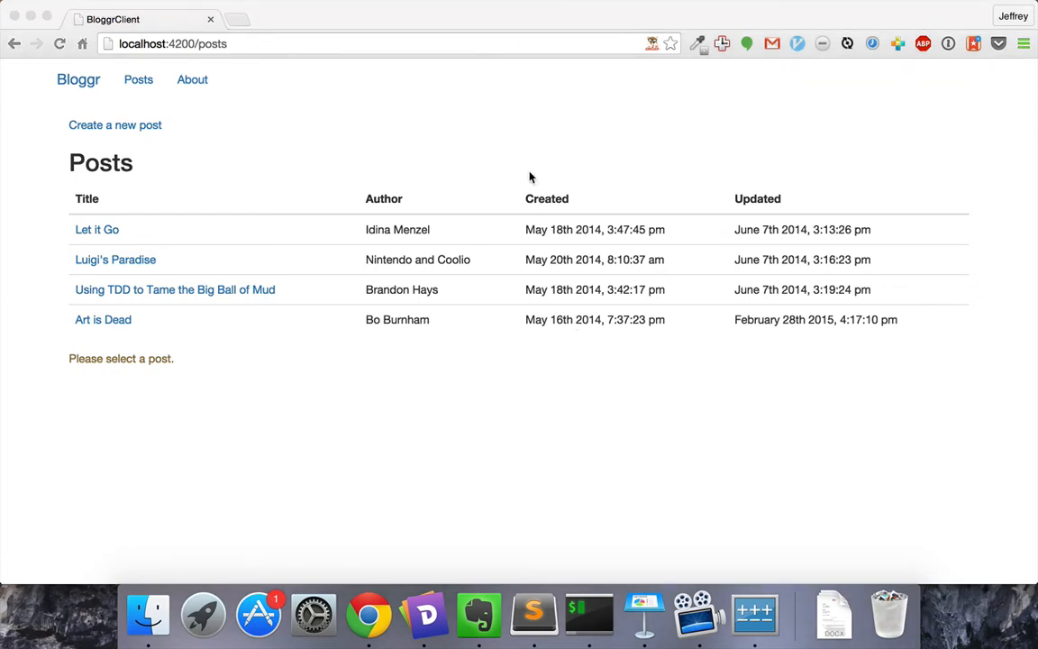
{"action": "mouse_move", "coordinate": [544, 202]}
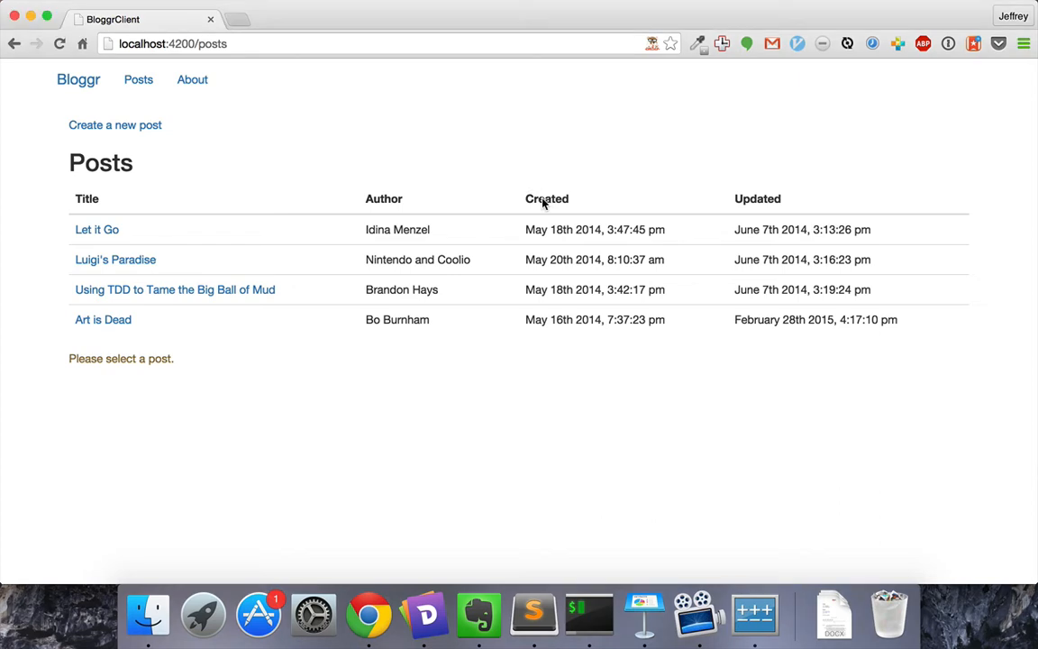
{"action": "mouse_move", "coordinate": [761, 197]}
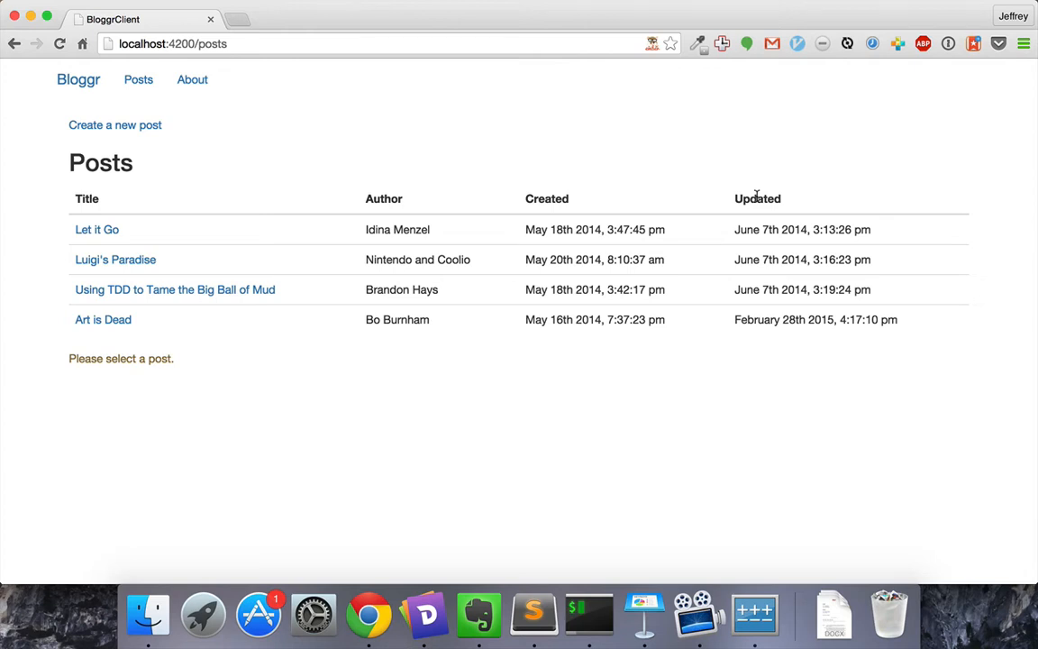
{"action": "mouse_move", "coordinate": [541, 215]}
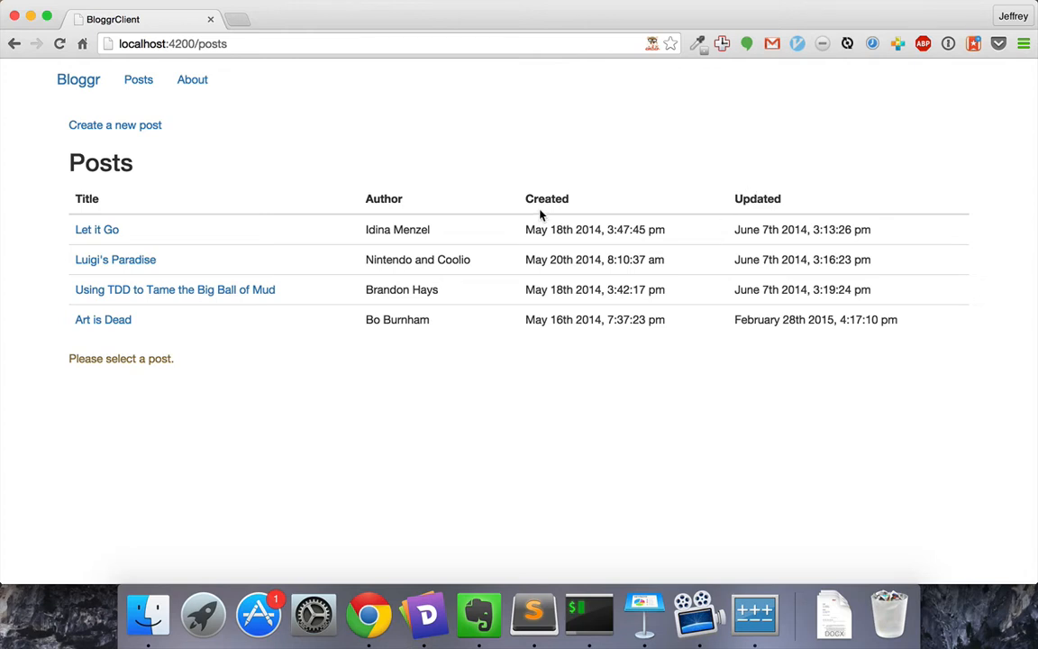
{"action": "left_click", "coordinate": [533, 614]}
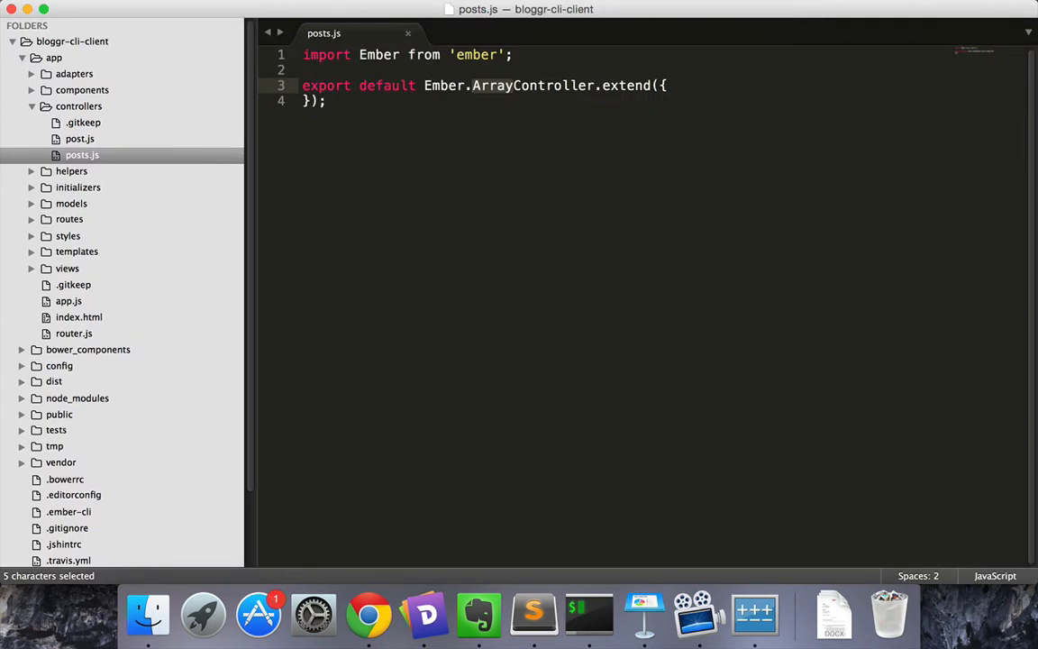
Make the posts controller a plain Controller extending Ember.SortableMixin.
{"action": "type", "text": "Controller"}
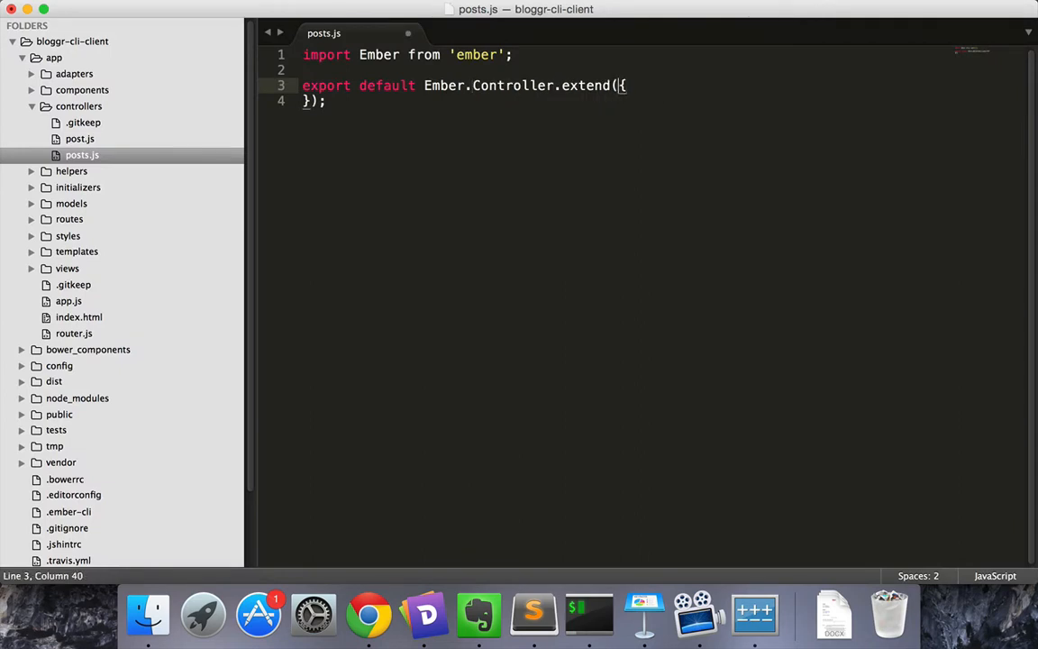
{"action": "type", "text": "Ember.S"}
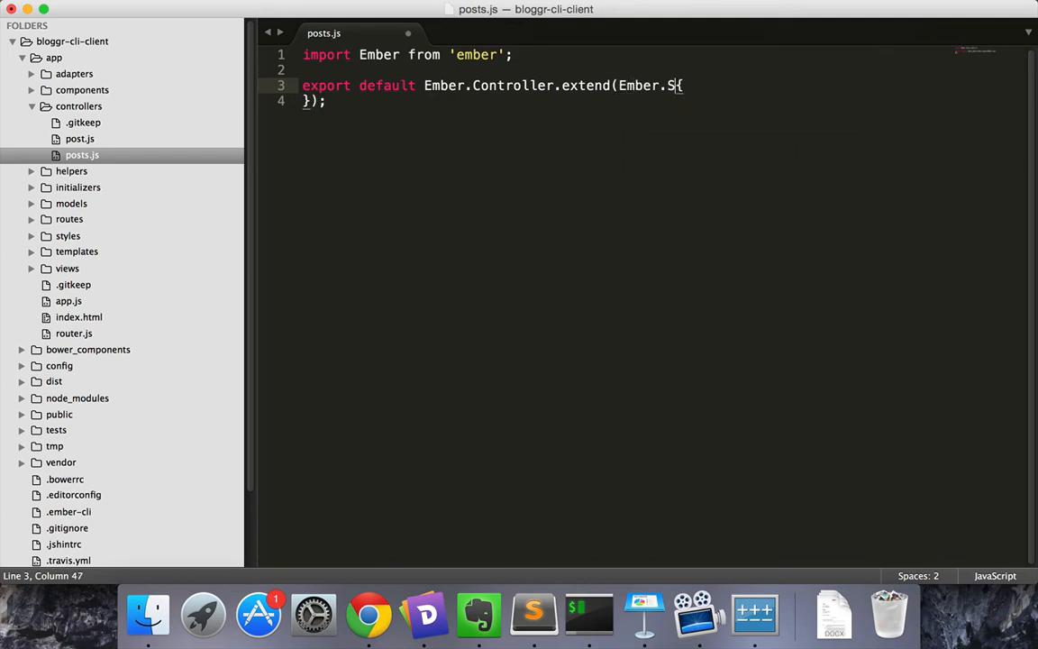
{"action": "type", "text": "ortableMixin,"}
{"action": "type", "text": "sortProperties"}
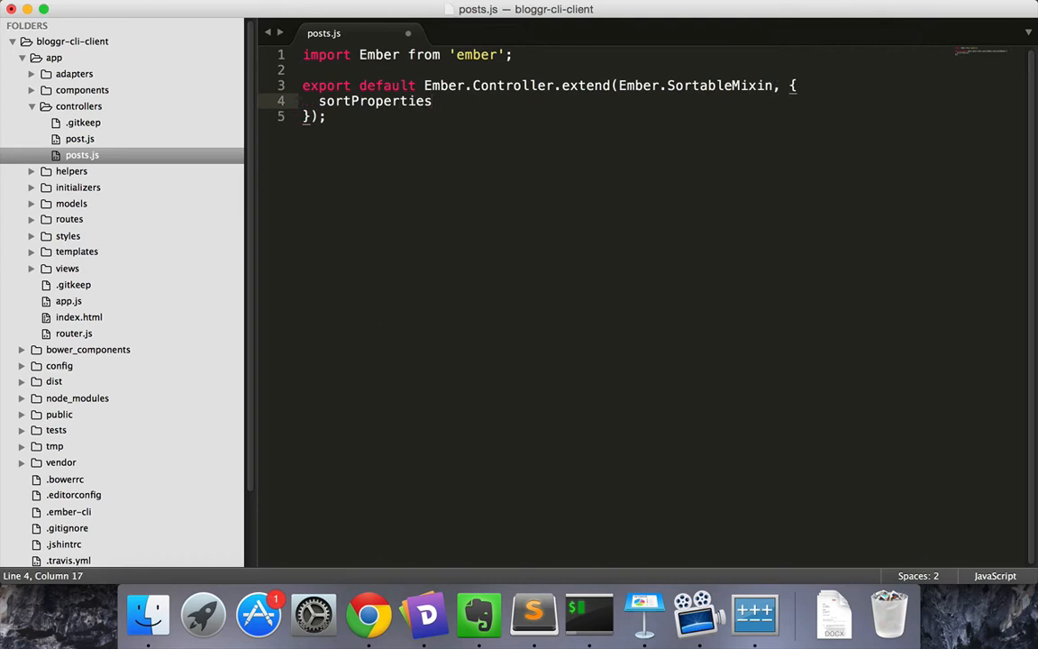
Add a sortProperties array, starting with placeholders and ending with the created date property.
{"action": "type", "text": ": ['']"}
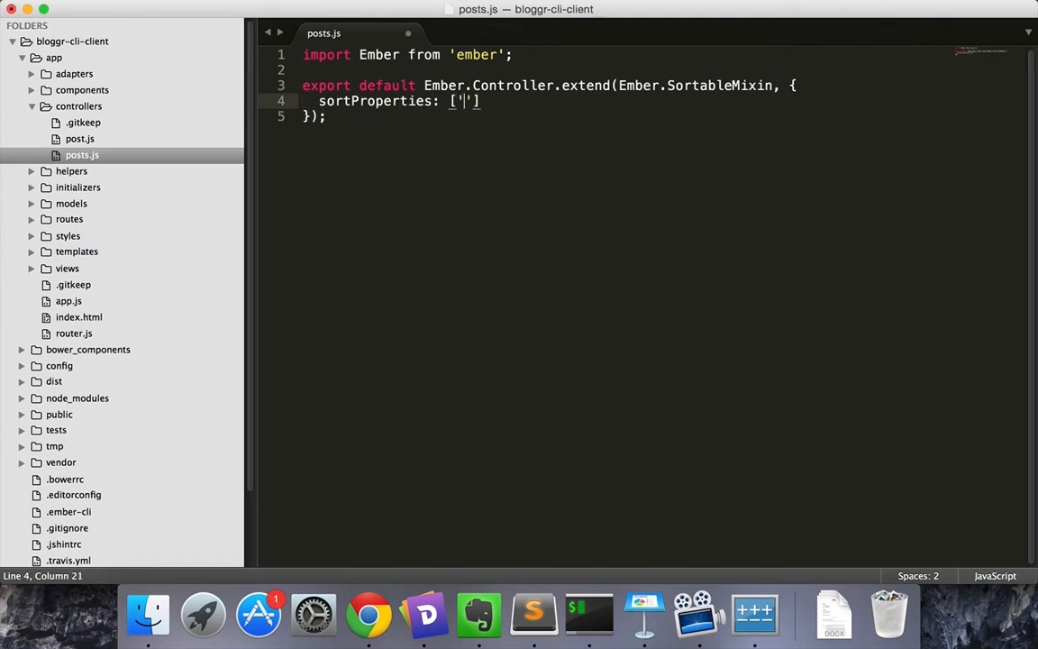
{"action": "type", "text": "prop"}
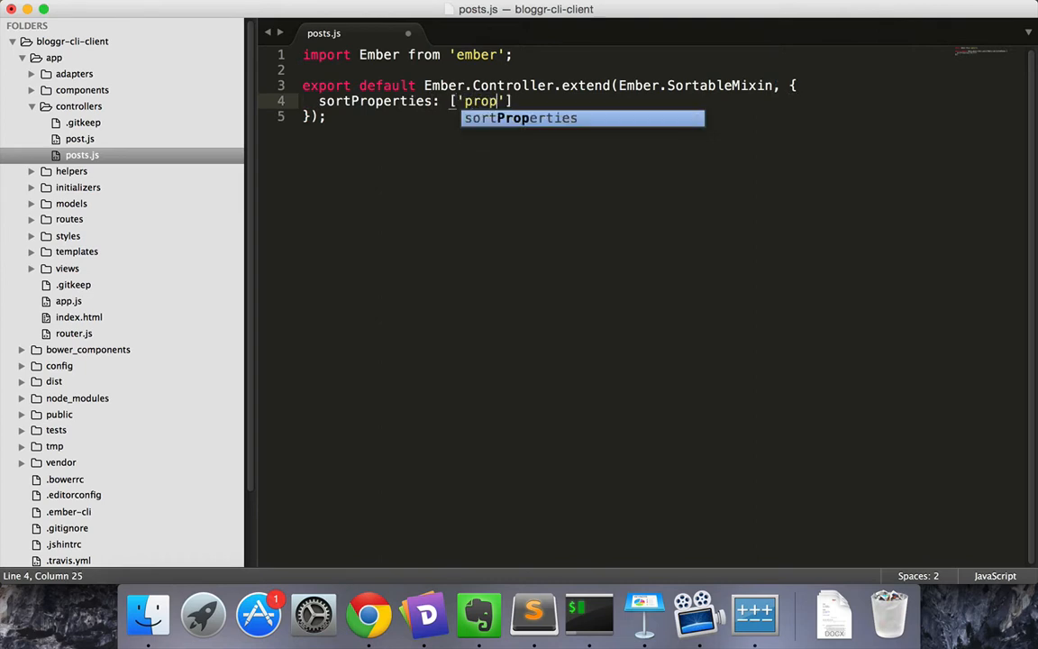
{"action": "type", "text": "erty1"}
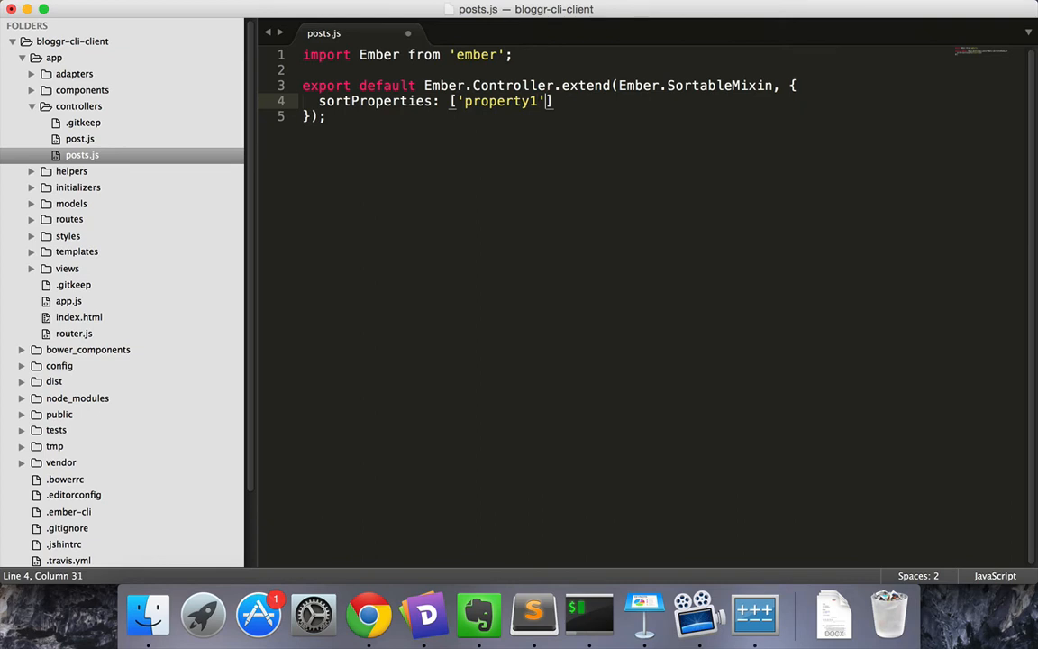
{"action": "type", "text": ", ''"}
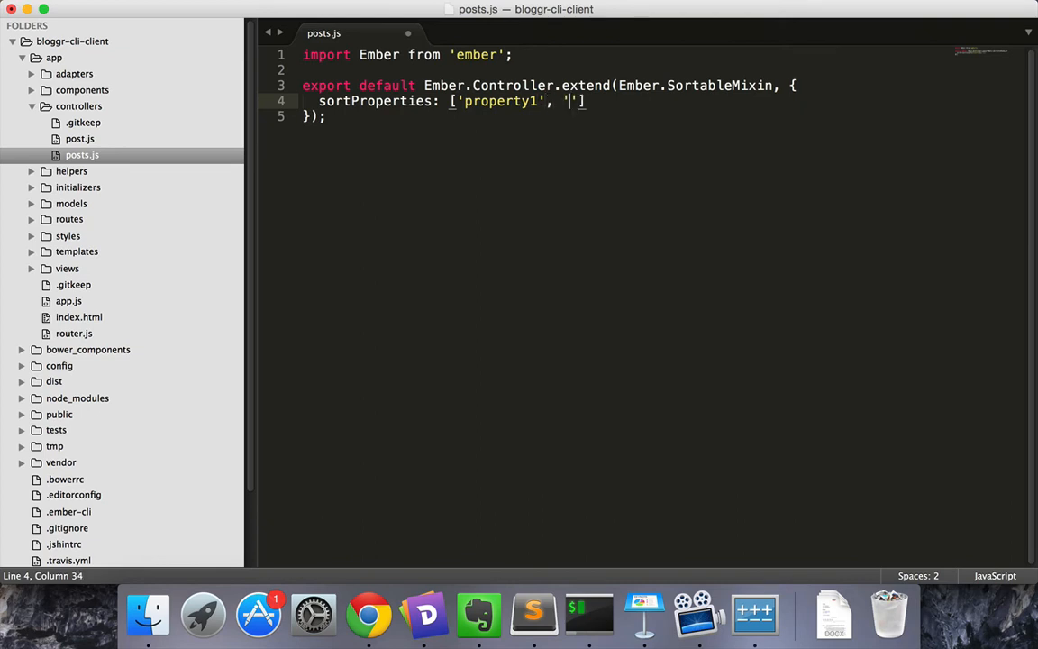
{"action": "type", "text": "property2"}
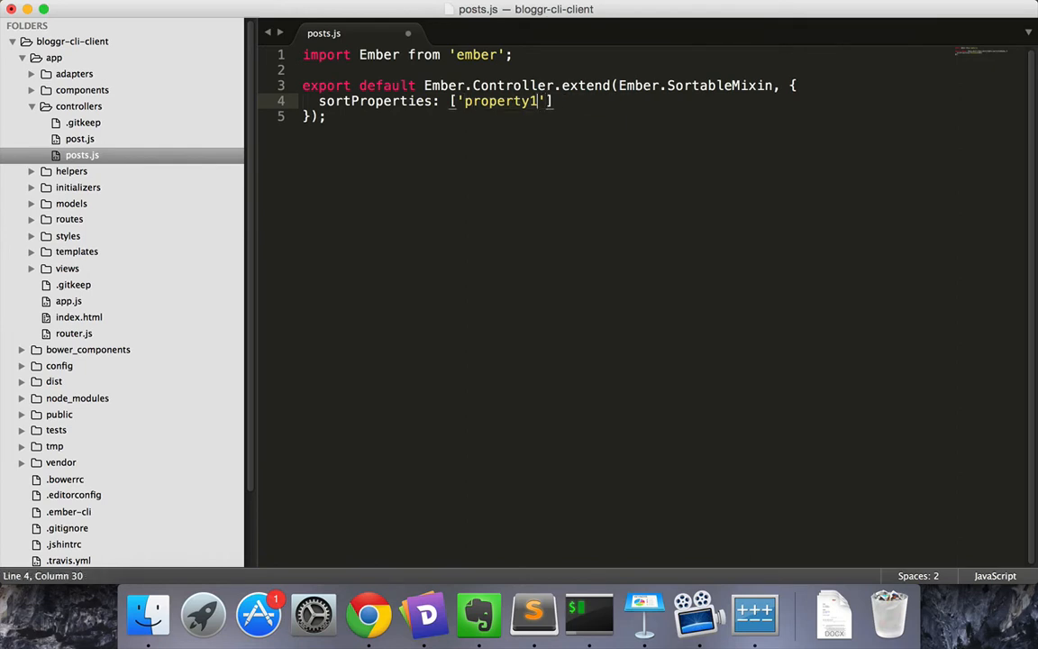
{"action": "type", "text": "created"}
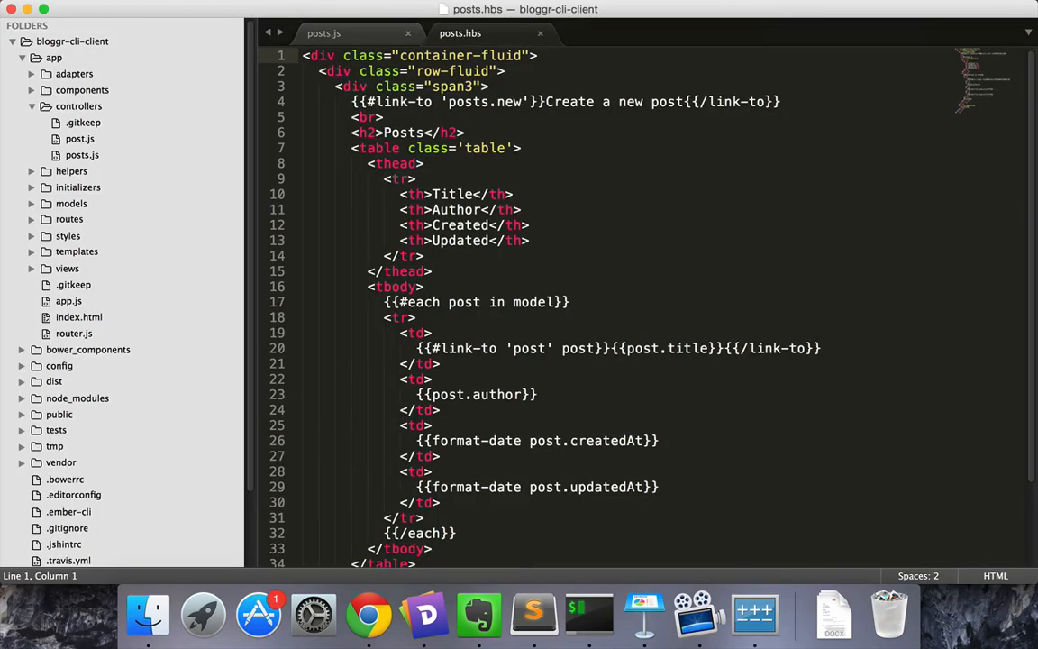
Change the posts template's {{#each}} loop to iterate over arranged content instead of model.
{"action": "scroll", "scroll_direction": "down", "scroll_amount": 3}
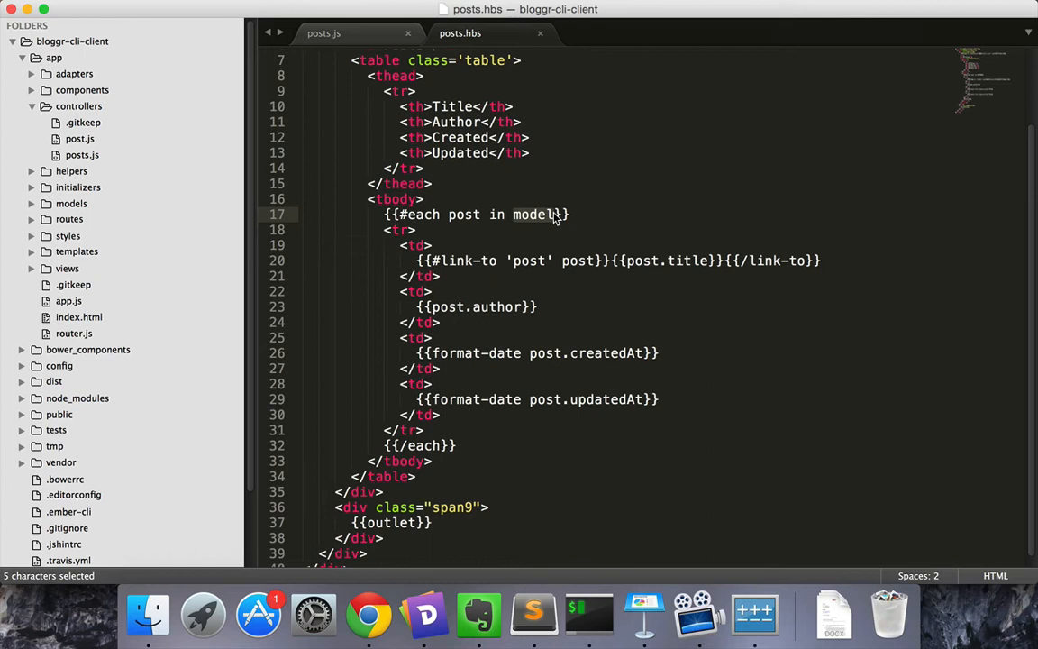
{"action": "type", "text": "arranged"}
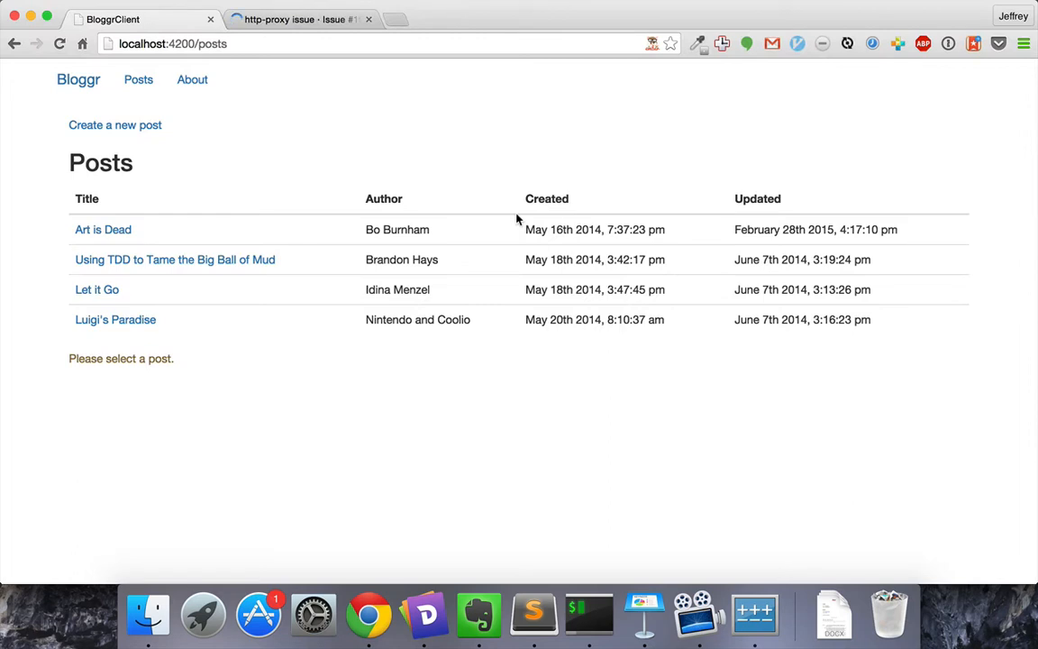
Highlight the Created column in Chrome to show posts run oldest to newest.
{"action": "left_click_drag", "start_coordinate": [515, 220], "coordinate": [675, 326]}
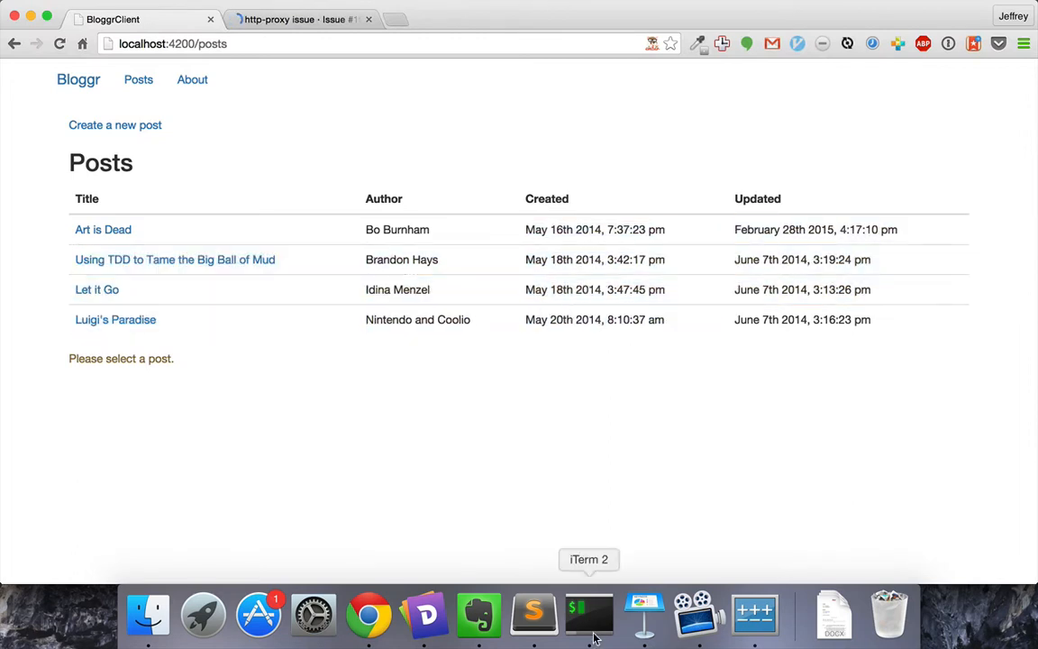
{"action": "mouse_move", "coordinate": [526, 234]}
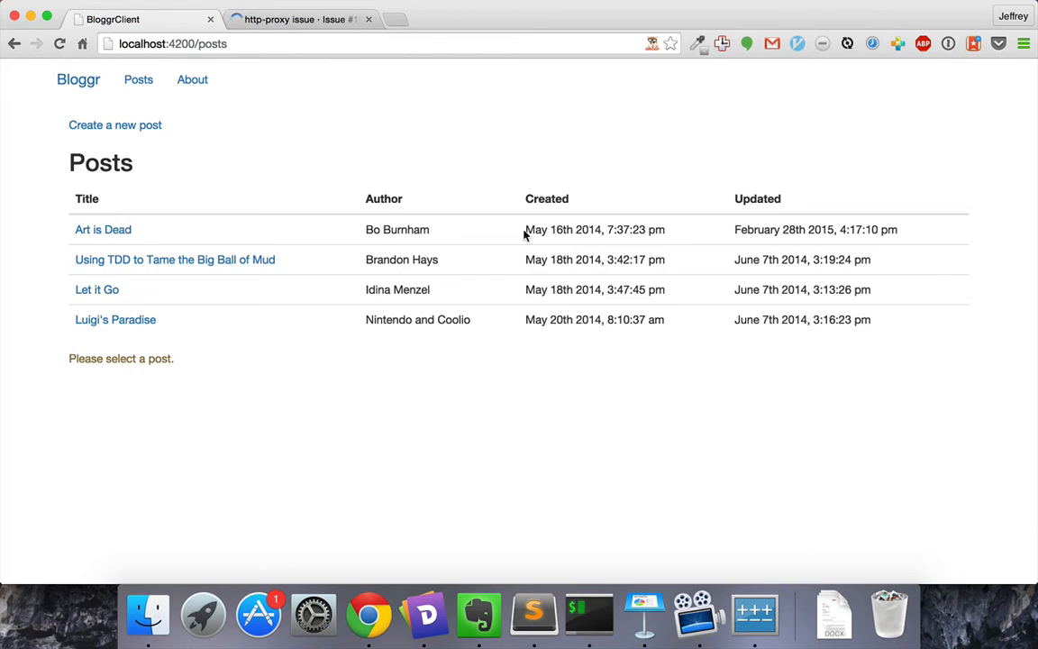
{"action": "double_click", "coordinate": [595, 319]}
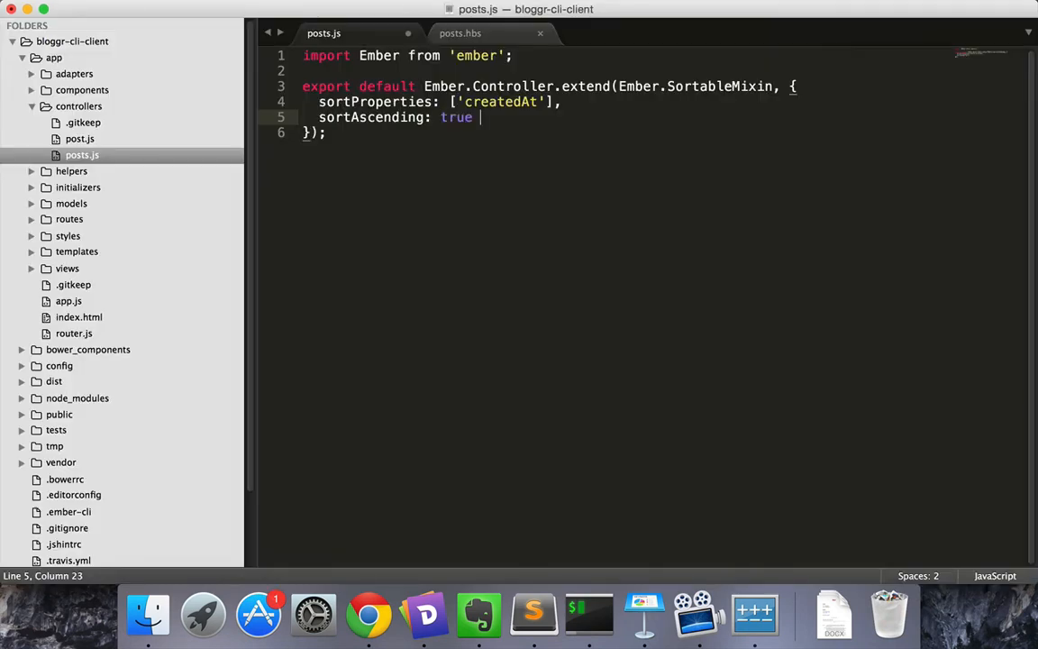
Mark sortAscending true as //default, then set it to false so newest posts come first.
{"action": "type", "text": "//default"}
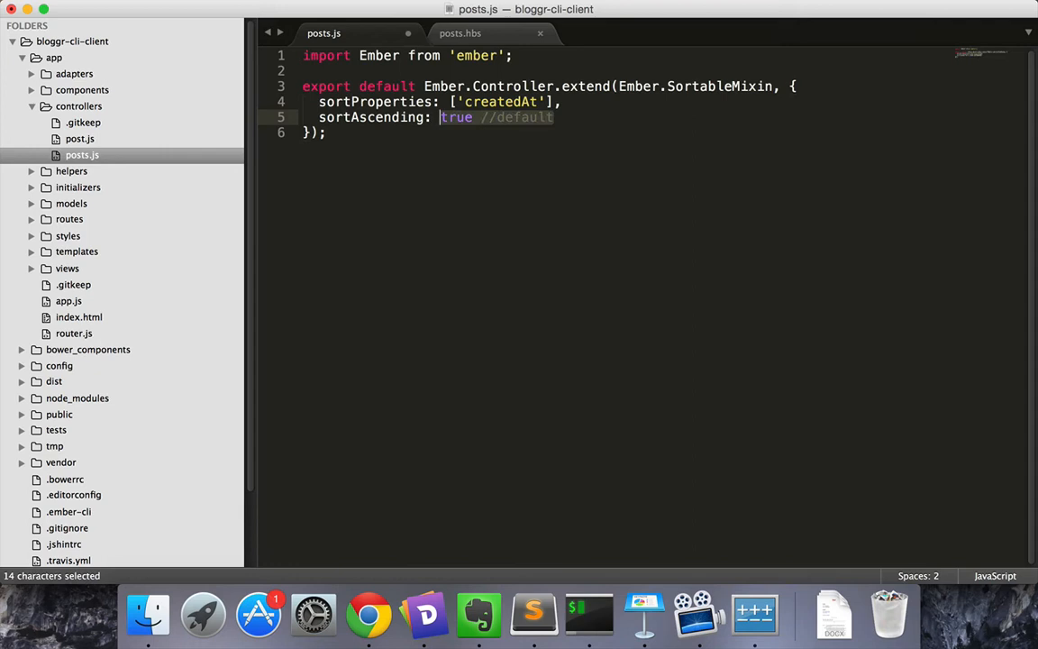
{"action": "type", "text": "false"}
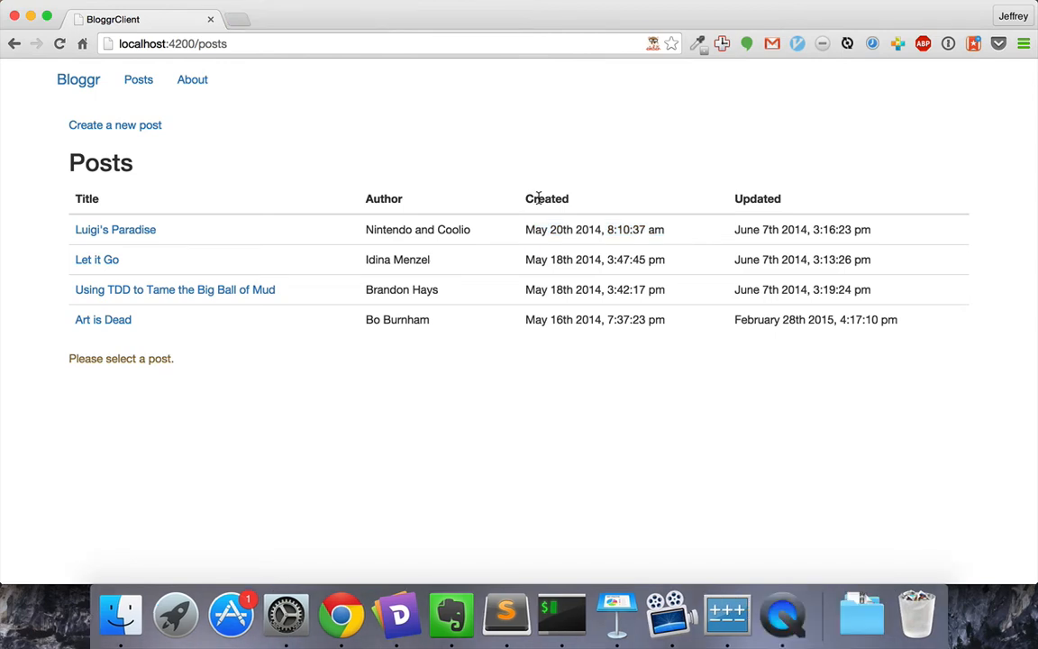
{"action": "mouse_move", "coordinate": [527, 191]}
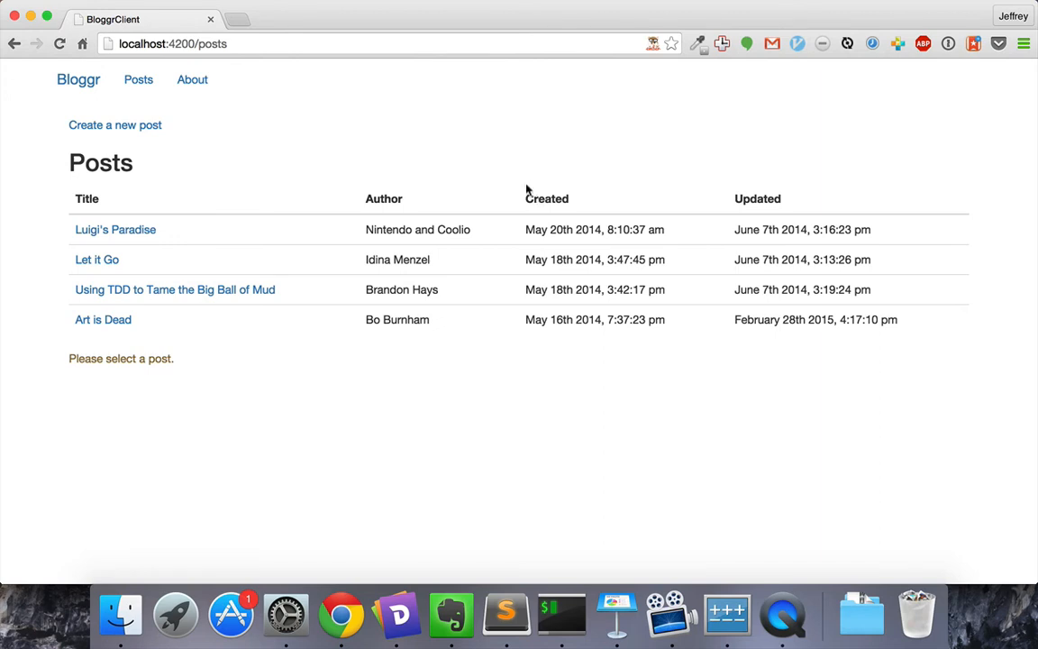
{"action": "left_click", "coordinate": [505, 617]}
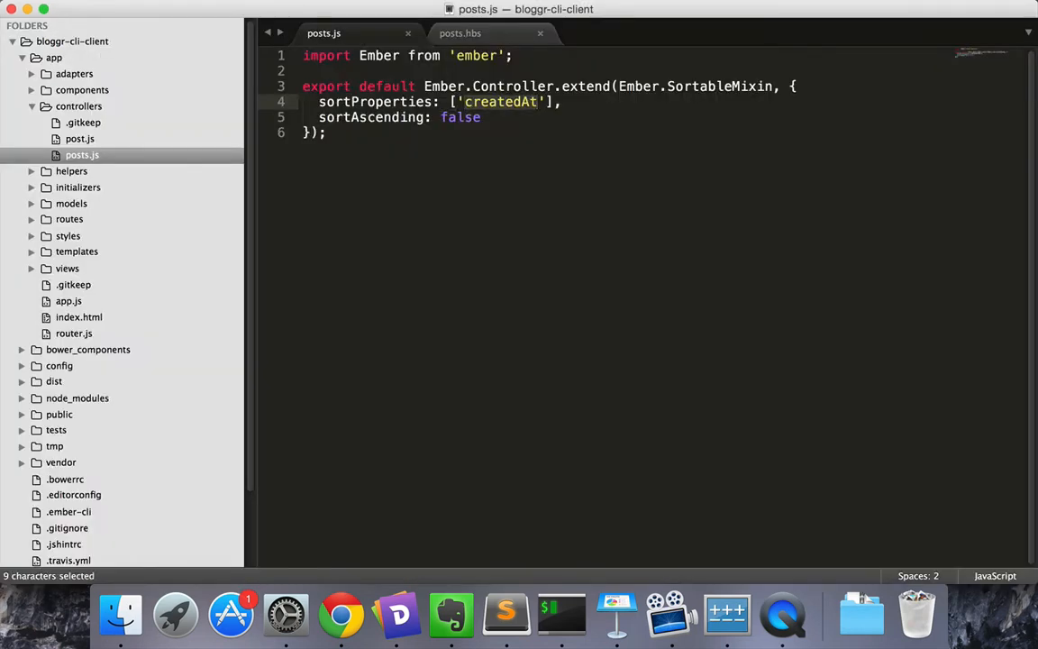
Add {{action "sortBy" "title"}} handlers to the posts template's column headers.
{"action": "type", "text": "author"}
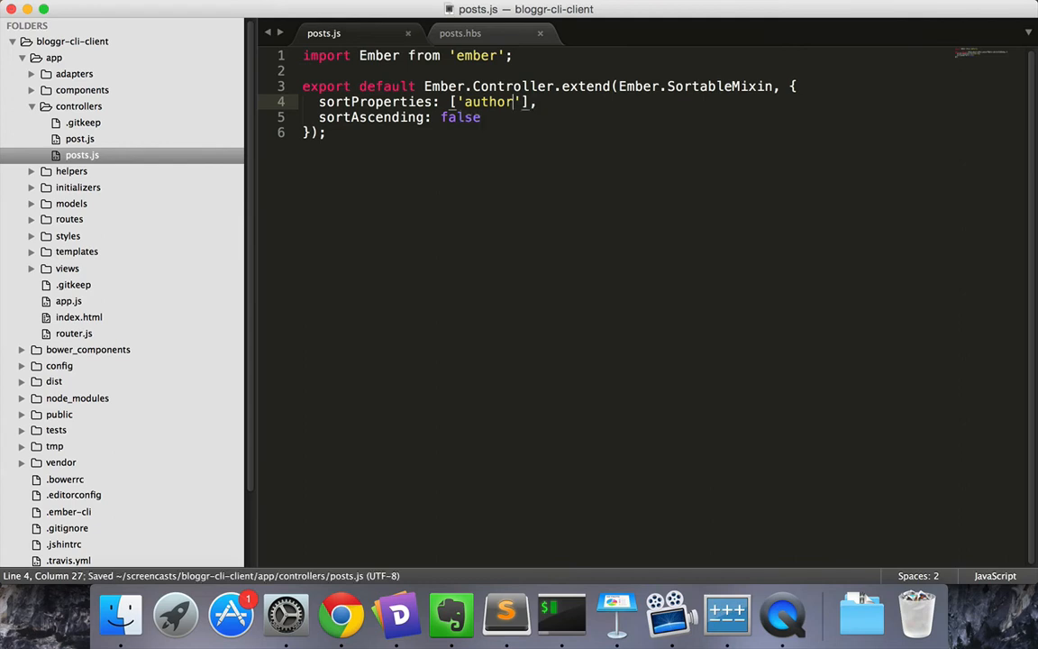
{"action": "left_click", "coordinate": [338, 616]}
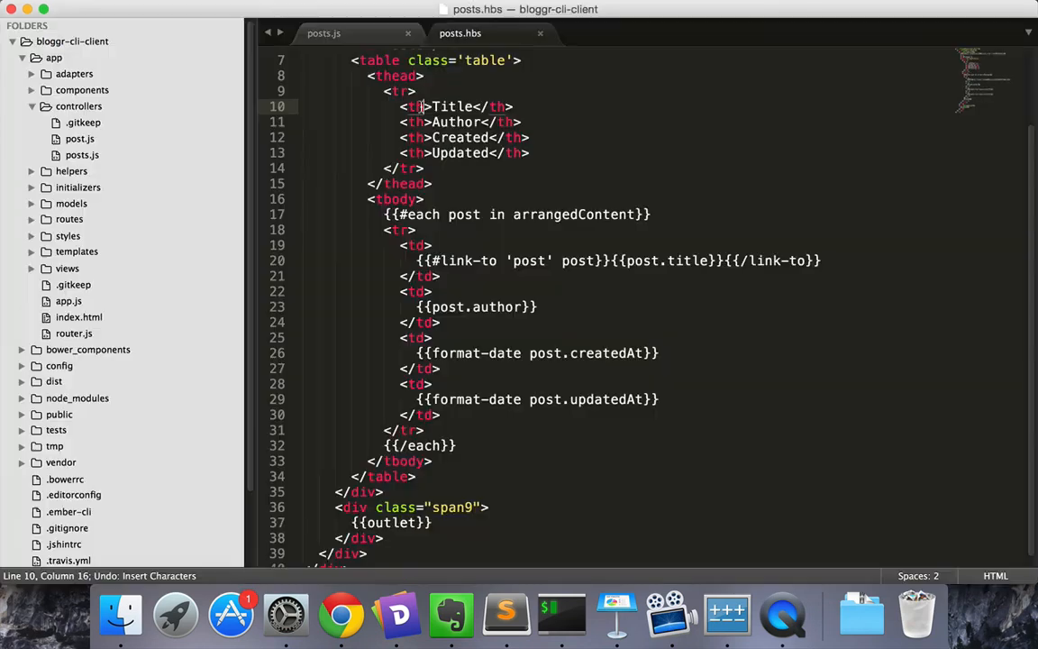
{"action": "type", "text": "{{action"}
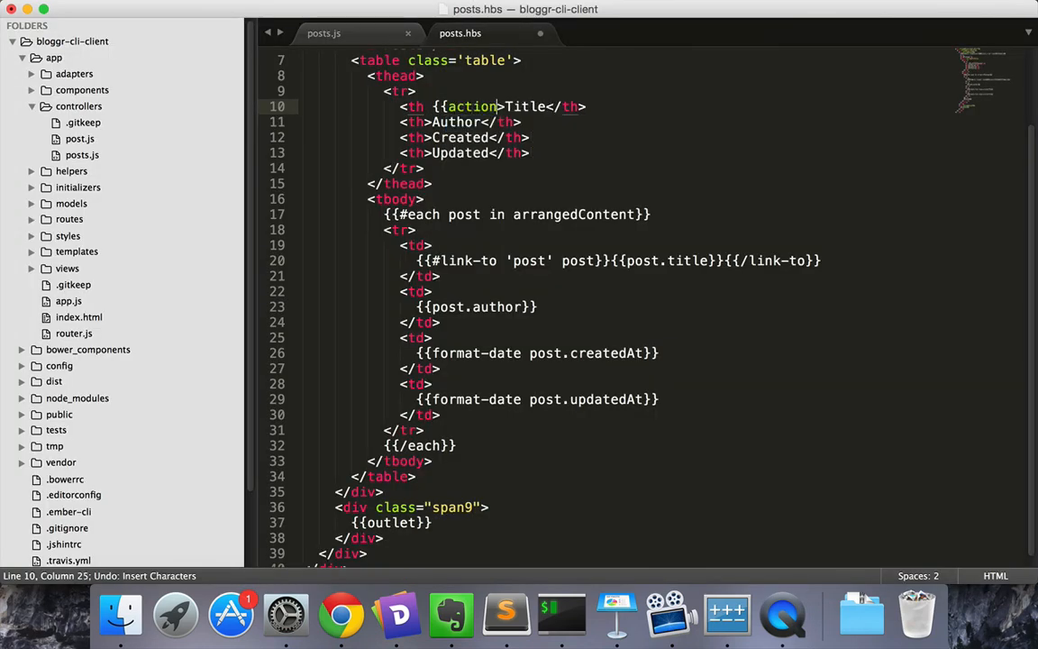
{"action": "type", "text": "sortBy"}
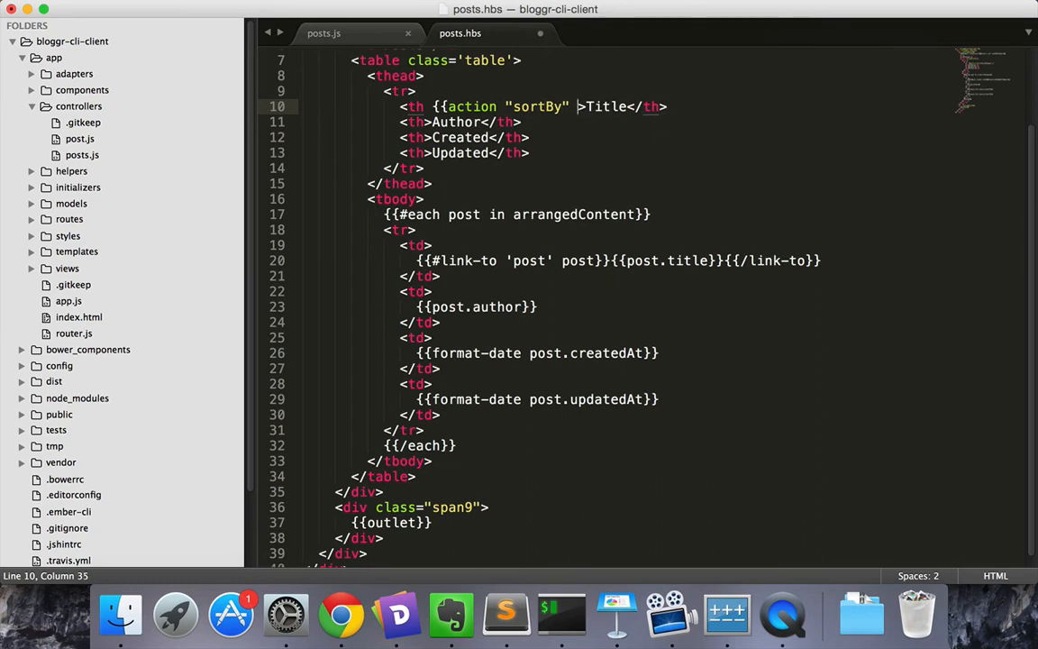
{"action": "type", "text": "\"title\""}
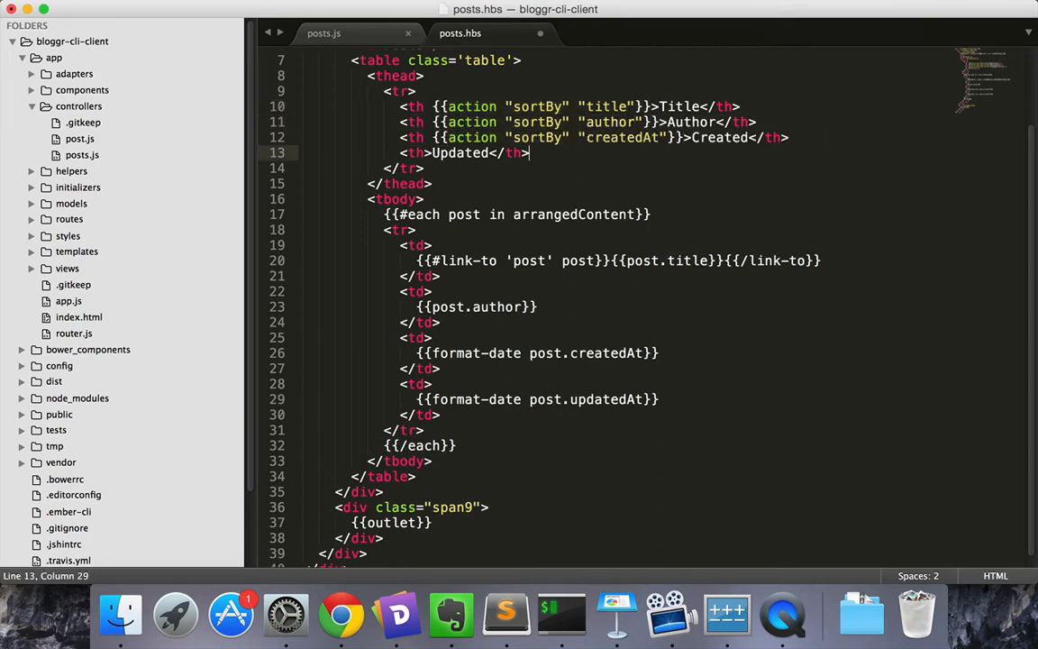
Start the controller's sortBy: function(sortProperty){ action and switch to the browser to test.
{"action": "left_click", "coordinate": [324, 32]}
{"action": "type", "text": "sortBy: funct"}
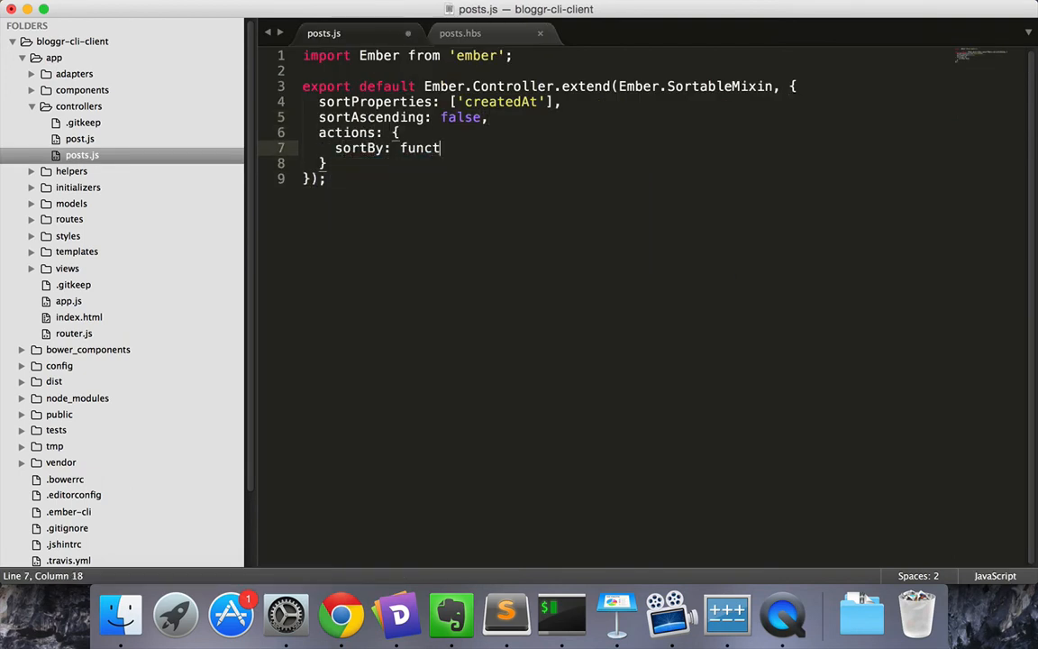
{"action": "type", "text": "ion(sortProperty){"}
{"action": "type", "text": "this.set('sortProperties', )"}
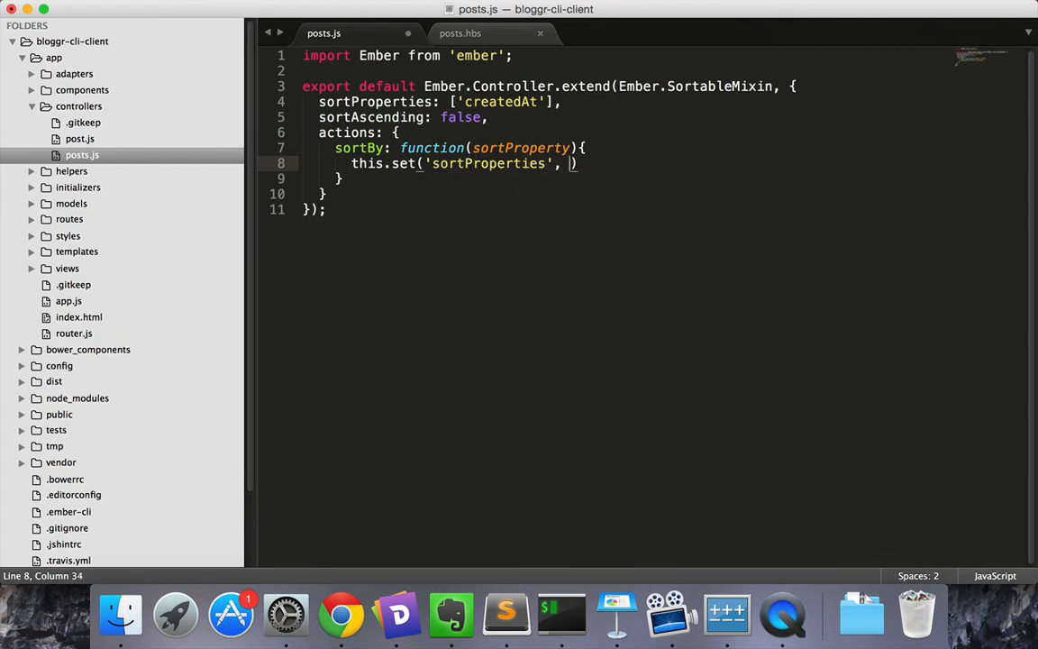
{"action": "left_click", "coordinate": [340, 617]}
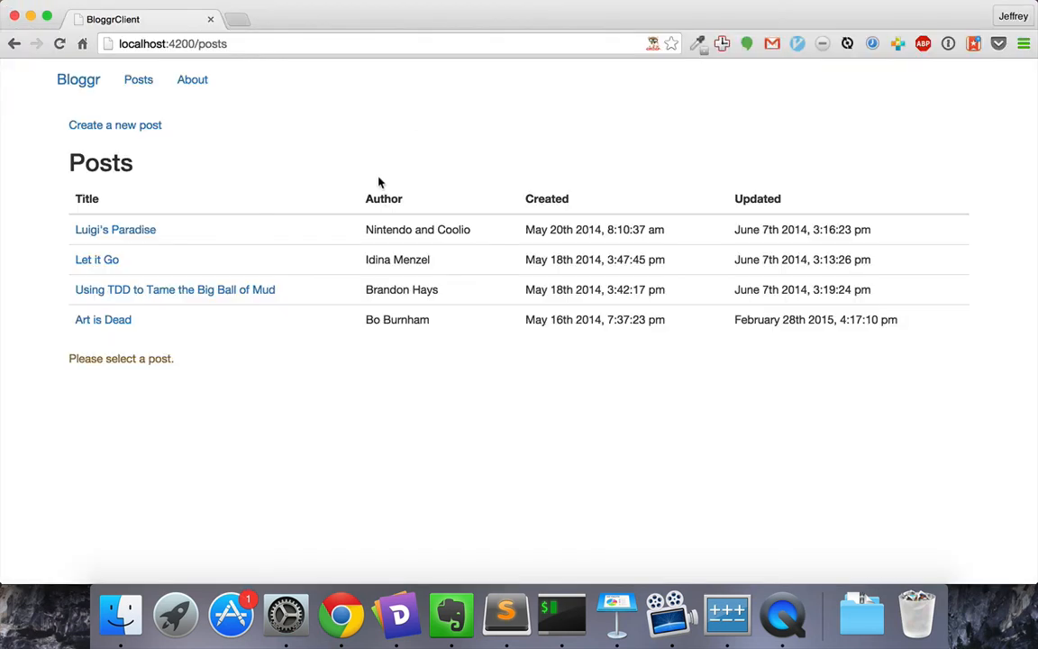
{"action": "mouse_move", "coordinate": [761, 195]}
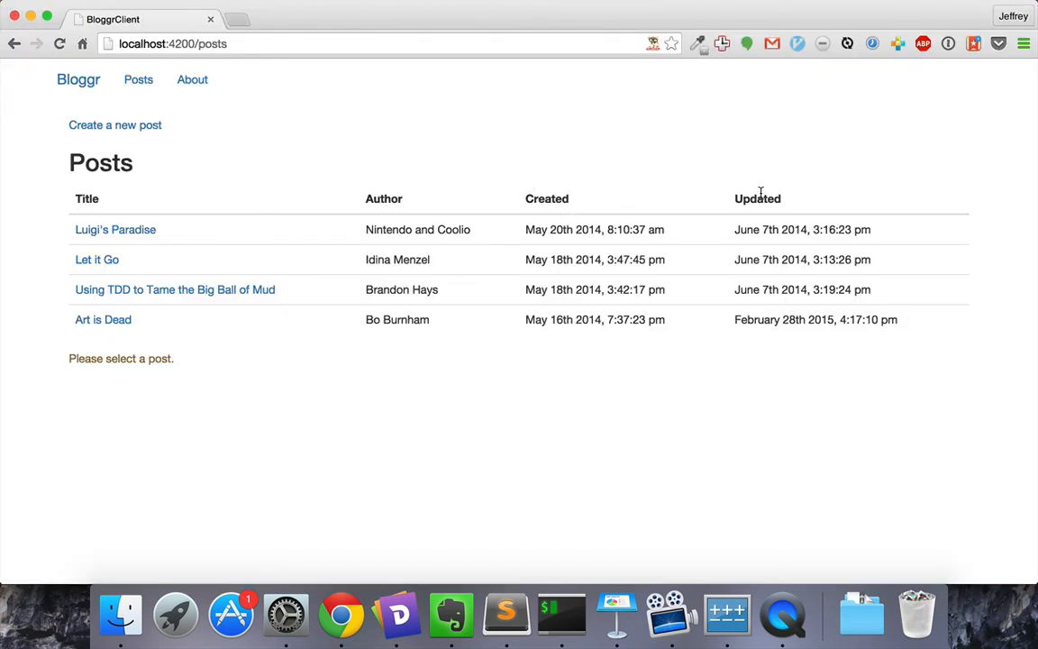
Sort the posts by the Updated column in Chrome and point out its heading.
{"action": "left_click", "coordinate": [87, 198]}
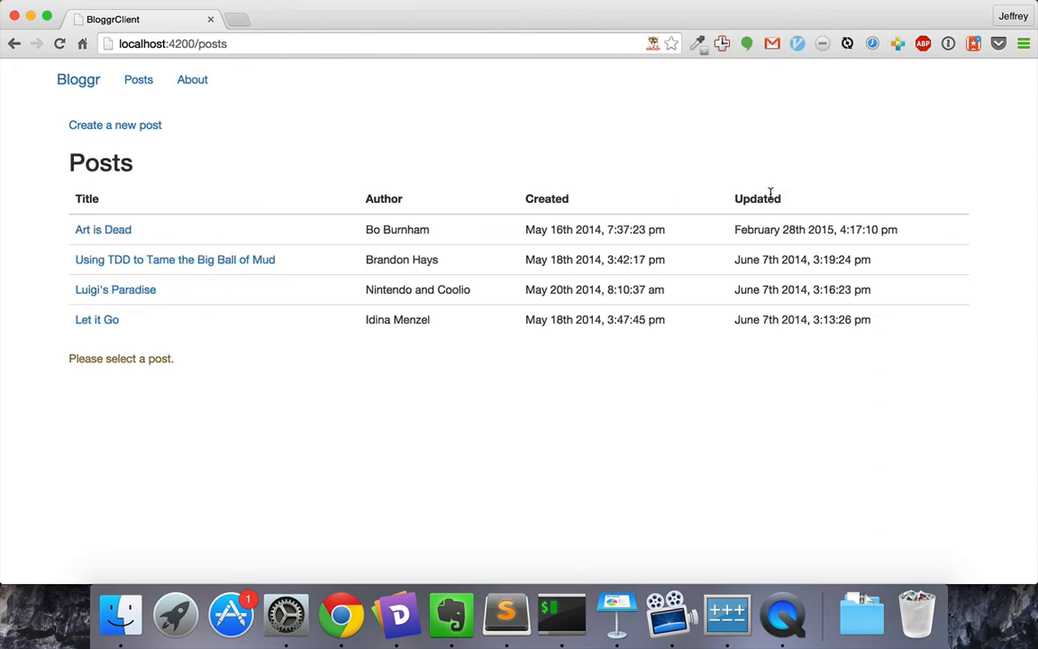
{"action": "double_click", "coordinate": [756, 198]}
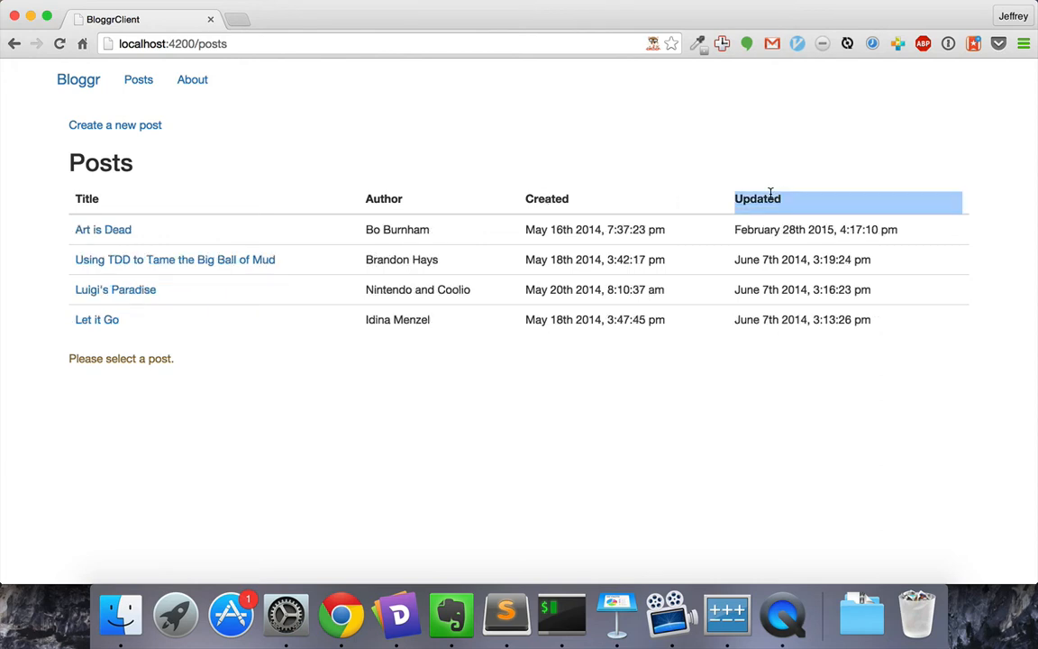
{"action": "left_click", "coordinate": [86, 199]}
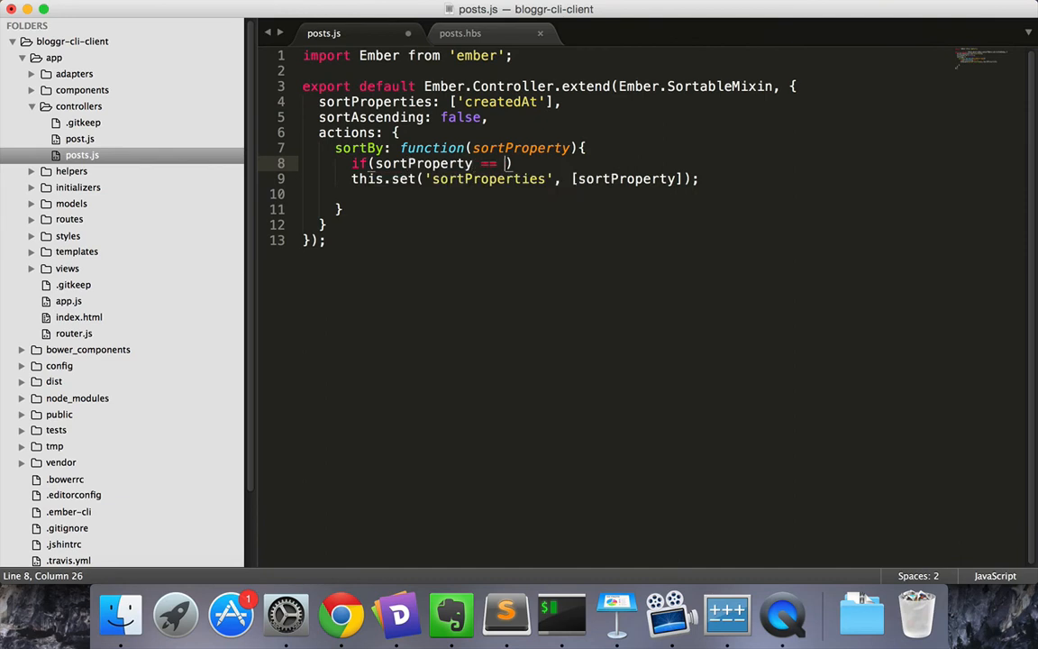
Compare sortProperty with this.get('sortProperties')[0] to toggle sortAscending, then sort posts by Title.
{"action": "type", "text": "this.get('sortProperties')[0]){"}
{"action": "left_click", "coordinate": [512, 195]}
{"action": "type", "text": "} else {"}
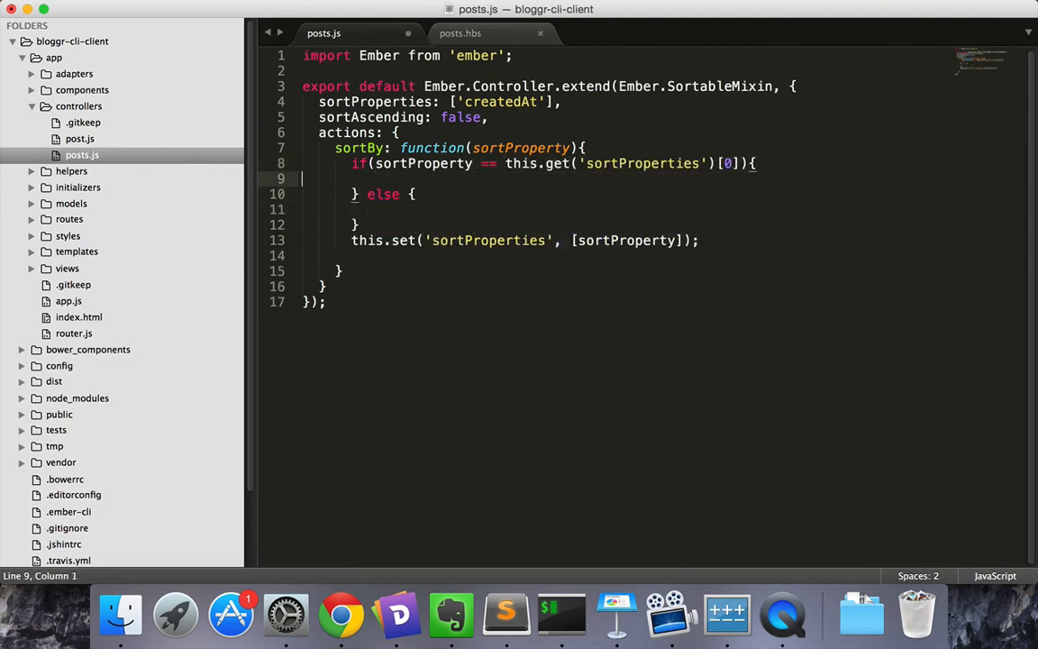
{"action": "type", "text": "this.toggleProperty('sort'"}
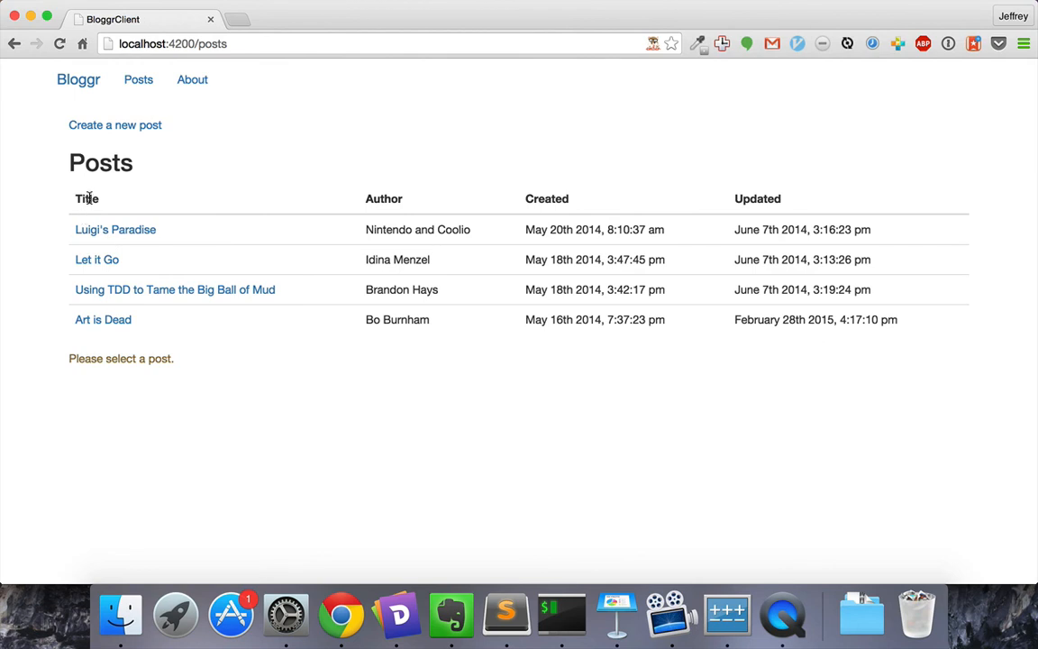
{"action": "left_click", "coordinate": [86, 199]}
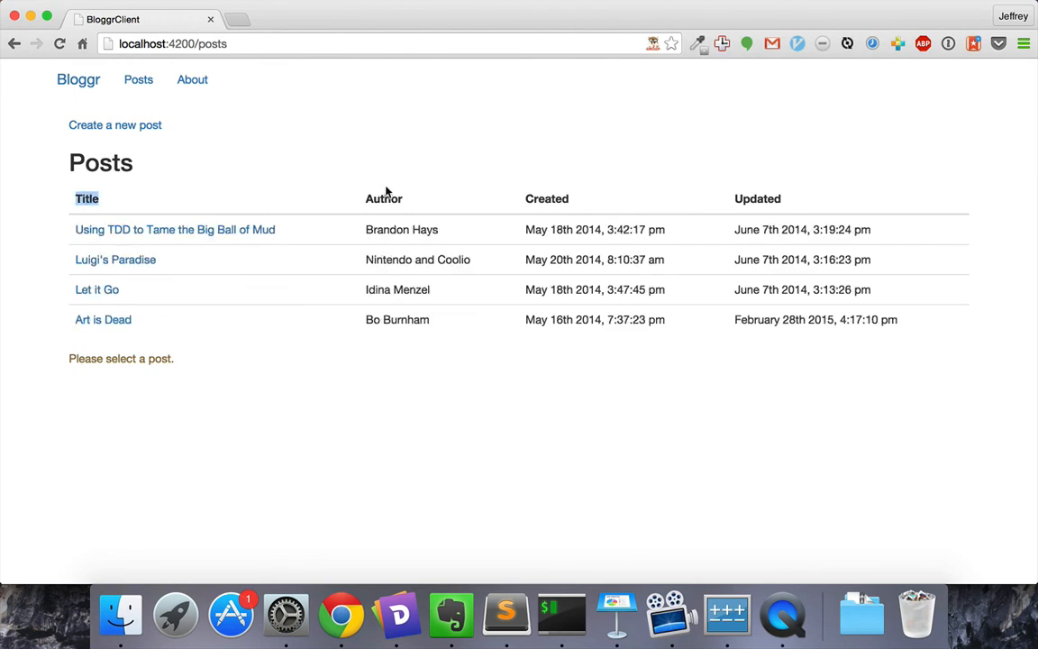